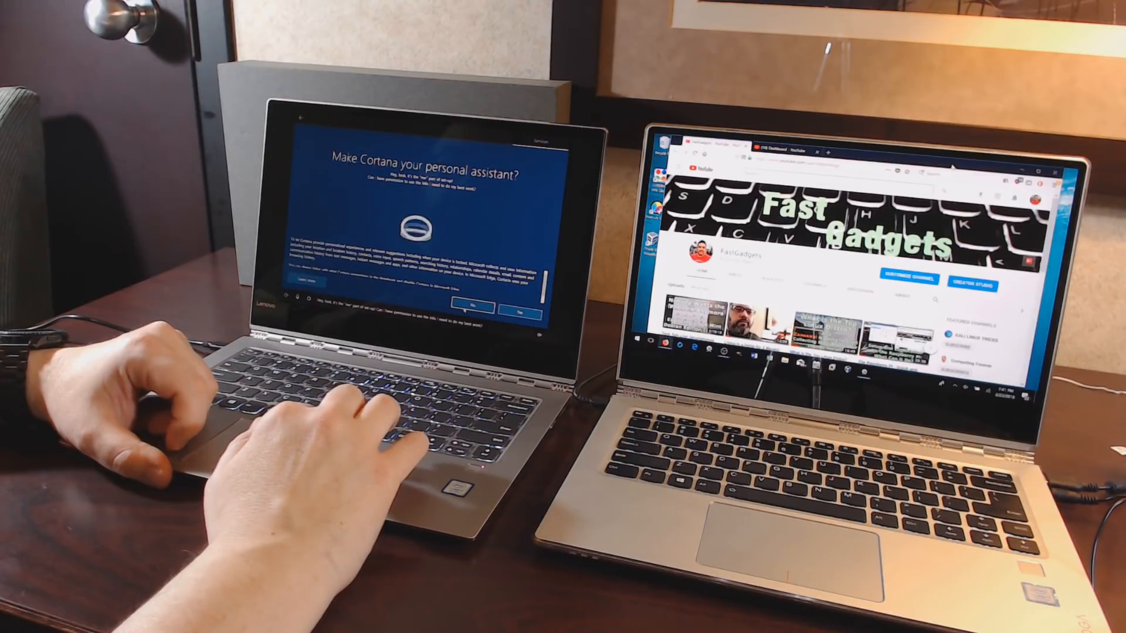
# Decline Cortana as personal assistant and proceed to the privacy settings page
pyautogui.click(517, 307)
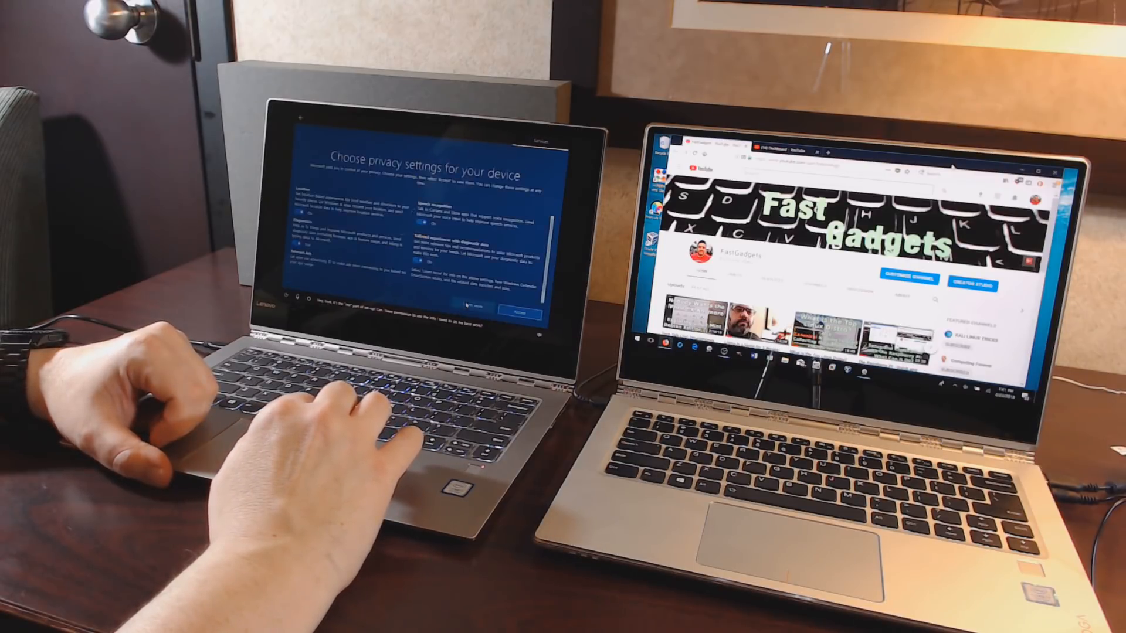